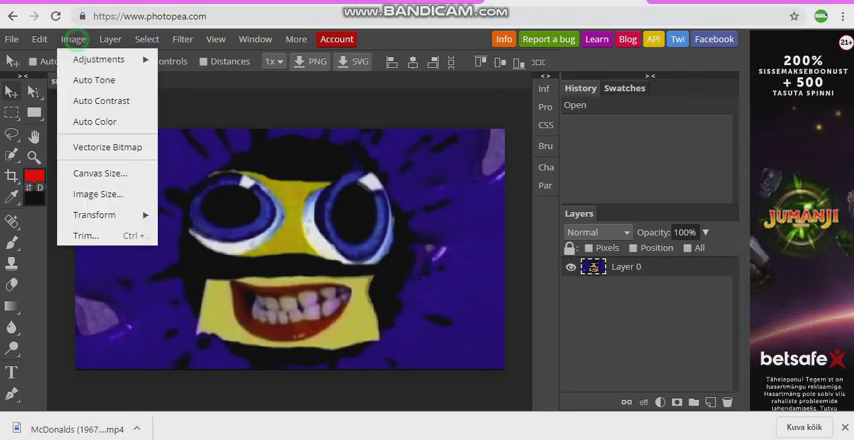
{"action": "mouse_move", "coordinate": [73, 38]}
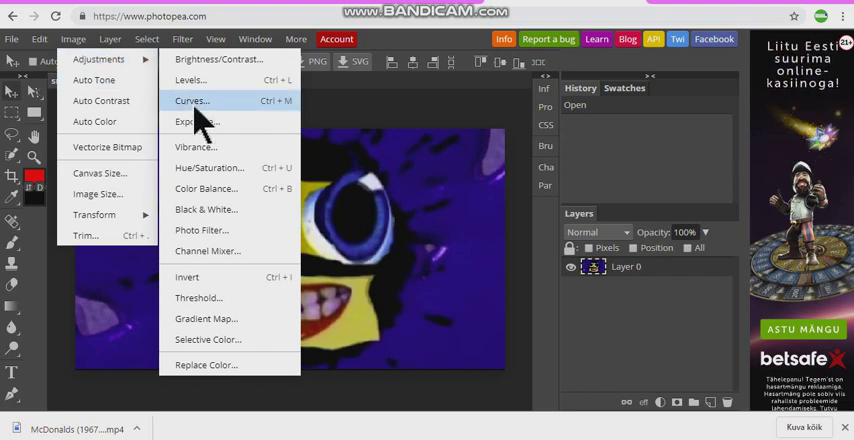
Step: Apply a gradient map to the snapshot and select its dark colour stop
{"action": "left_click", "coordinate": [205, 318]}
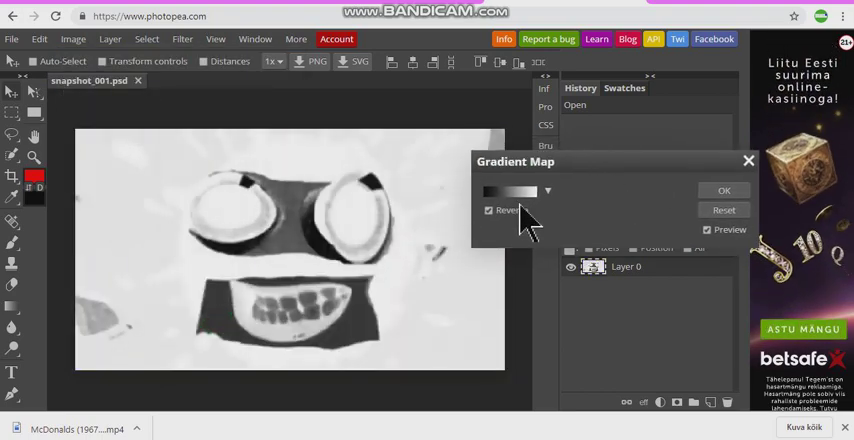
{"action": "left_click", "coordinate": [510, 191]}
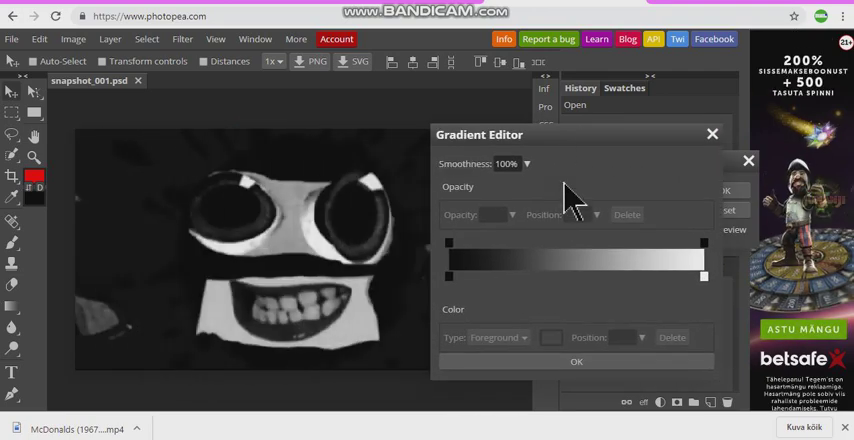
{"action": "left_click", "coordinate": [448, 277]}
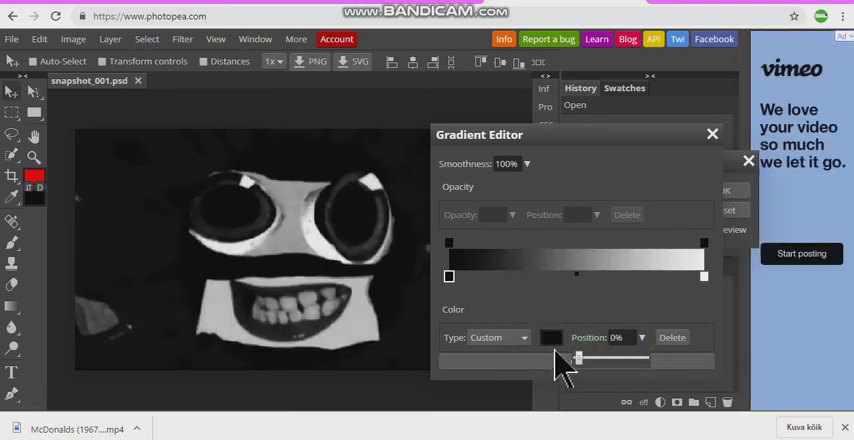
{"action": "left_click", "coordinate": [551, 337]}
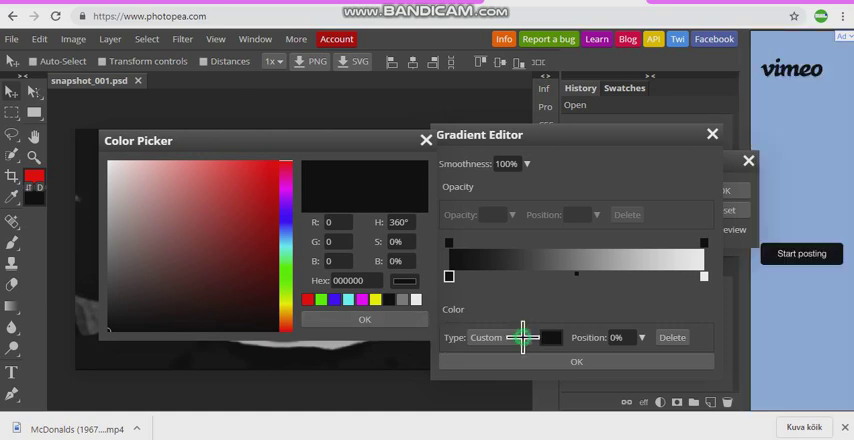
{"action": "left_click", "coordinate": [512, 337]}
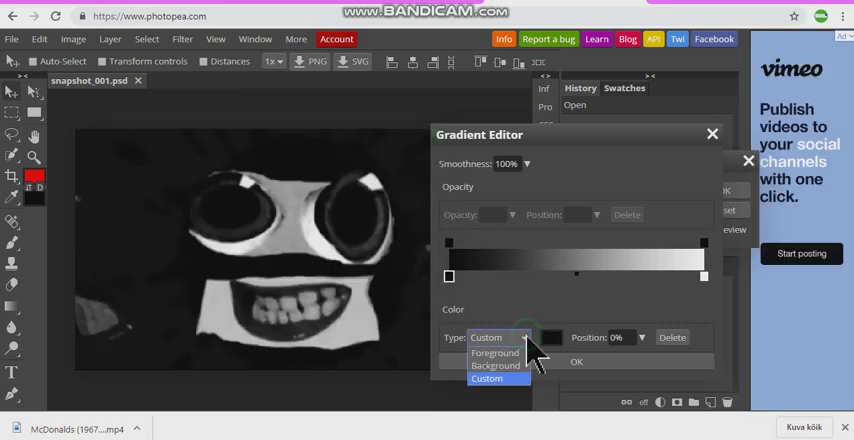
Step: Set the gradient stop colours to red and white, then bring up the Layer menu
{"action": "left_click", "coordinate": [495, 352]}
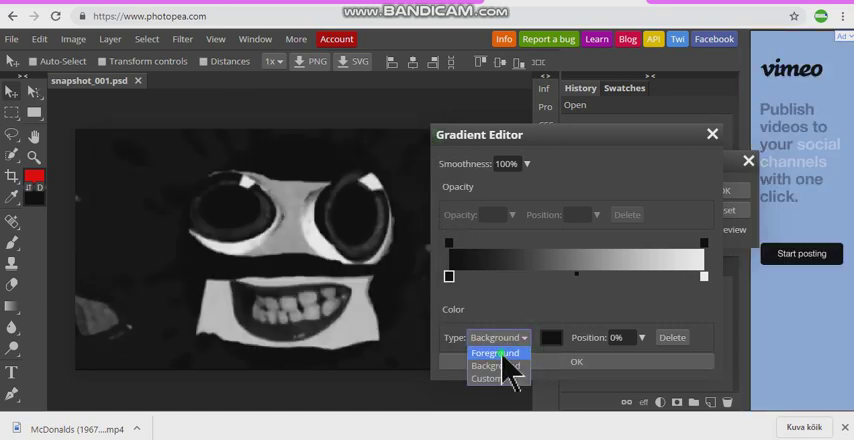
{"action": "left_click", "coordinate": [495, 352]}
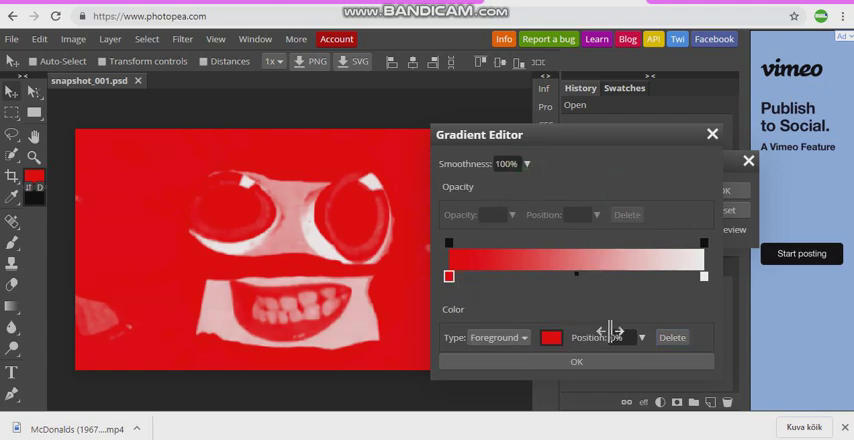
{"action": "left_click", "coordinate": [497, 337]}
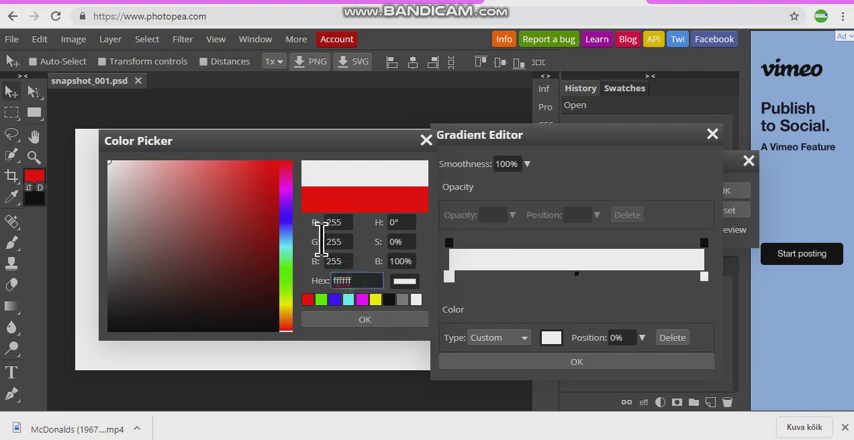
{"action": "left_click", "coordinate": [232, 164]}
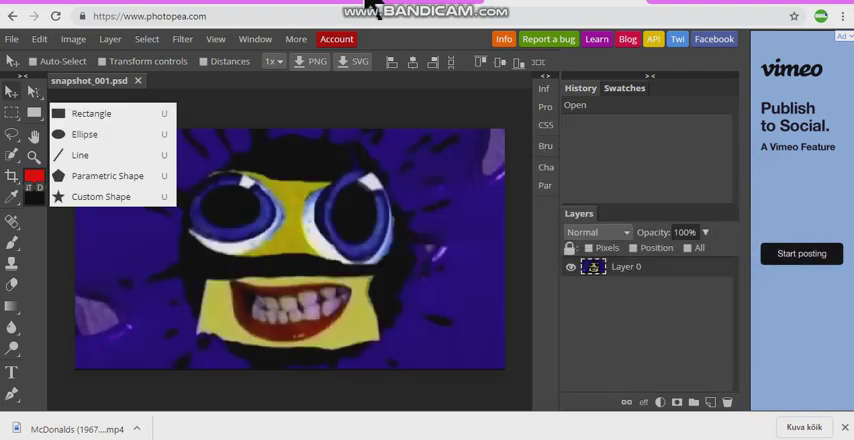
{"action": "mouse_move", "coordinate": [182, 38]}
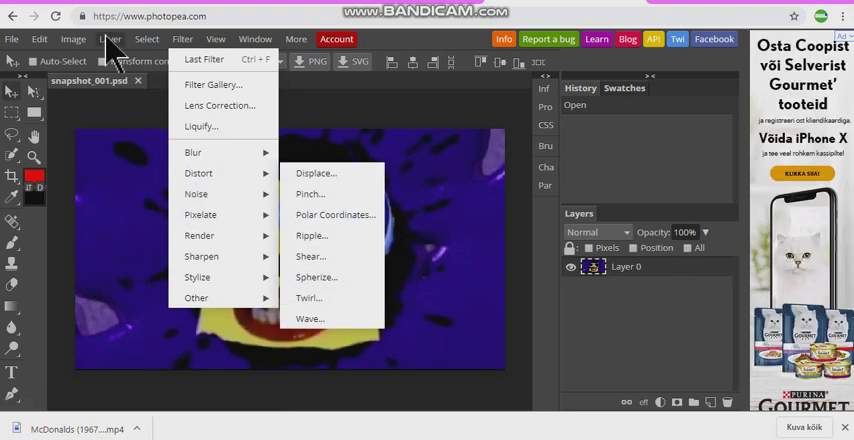
{"action": "left_click", "coordinate": [109, 39]}
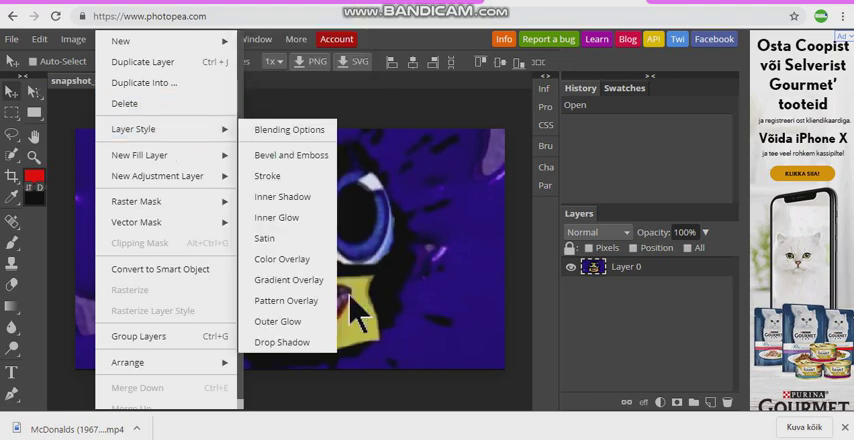
{"action": "mouse_move", "coordinate": [140, 155]}
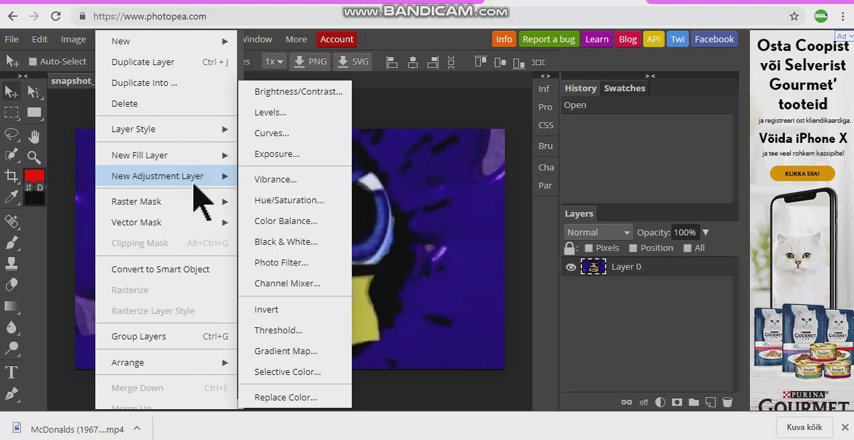
{"action": "mouse_move", "coordinate": [288, 199]}
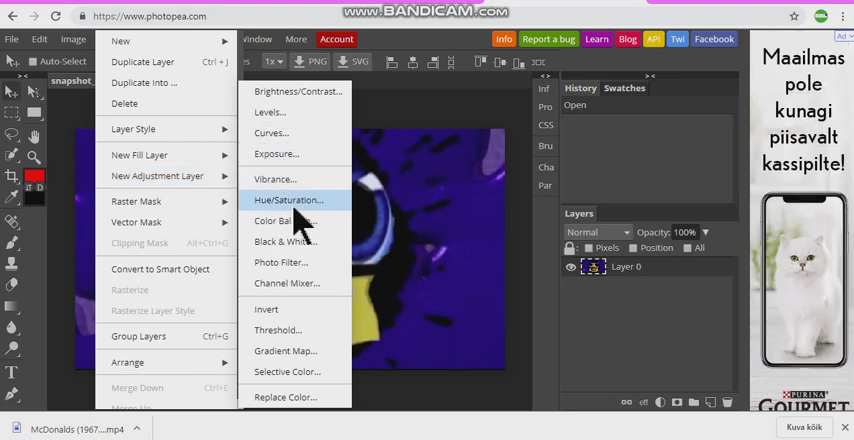
Step: Add a Curves layer, bend the RGB curve into an arch, and close Properties
{"action": "left_click", "coordinate": [271, 132]}
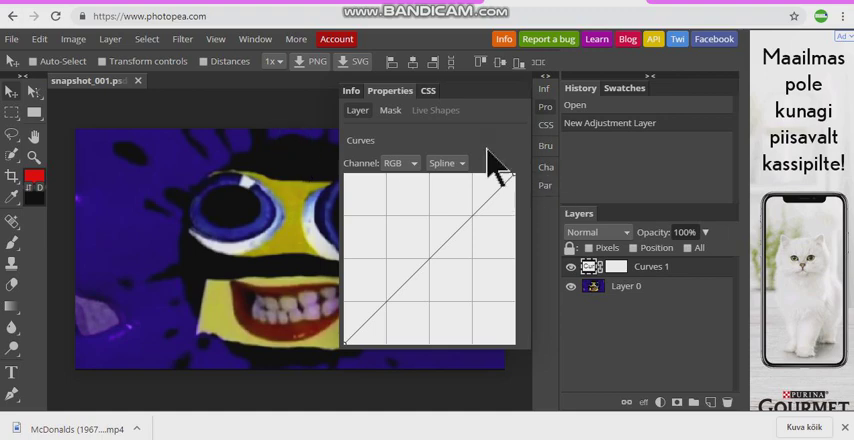
{"action": "left_click", "coordinate": [400, 163]}
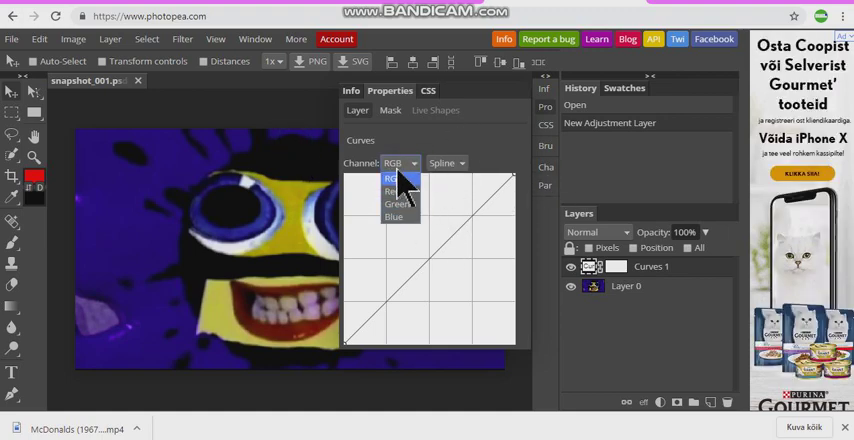
{"action": "left_click", "coordinate": [392, 178]}
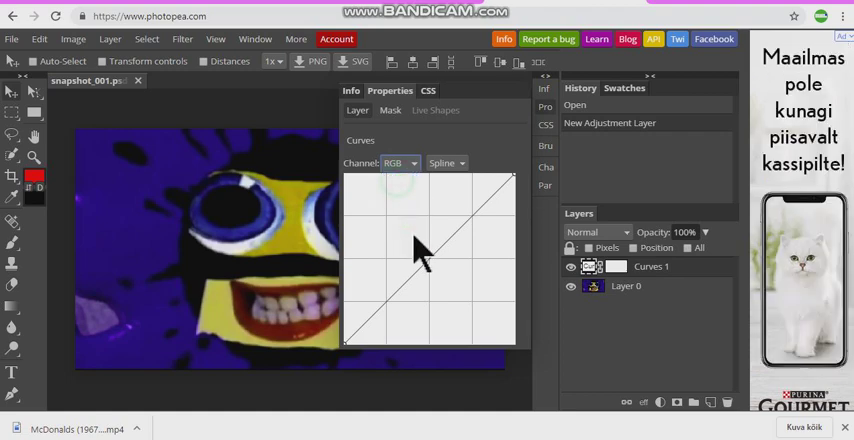
{"action": "left_click_drag", "start_coordinate": [420, 250], "coordinate": [435, 190]}
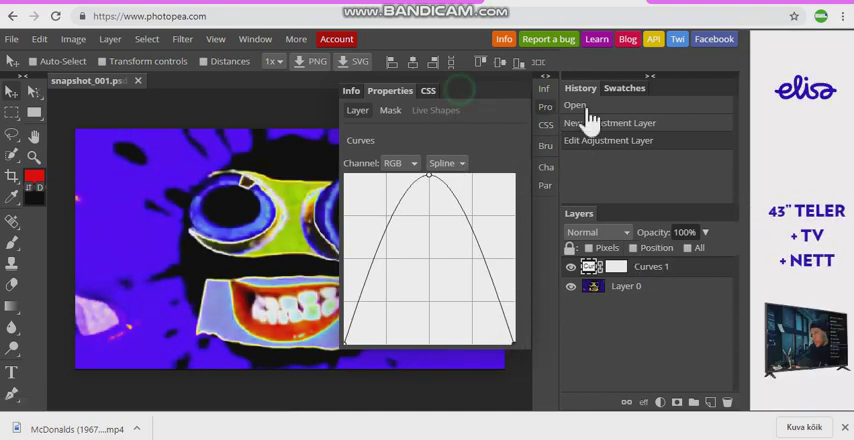
{"action": "left_click", "coordinate": [597, 232]}
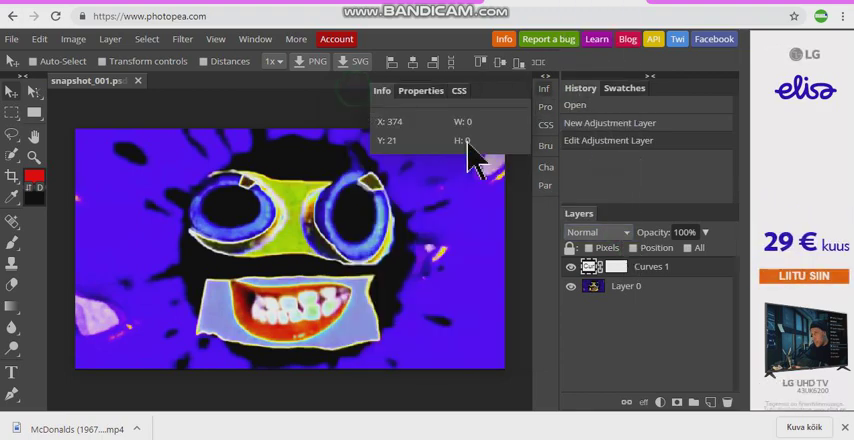
{"action": "left_click", "coordinate": [597, 232]}
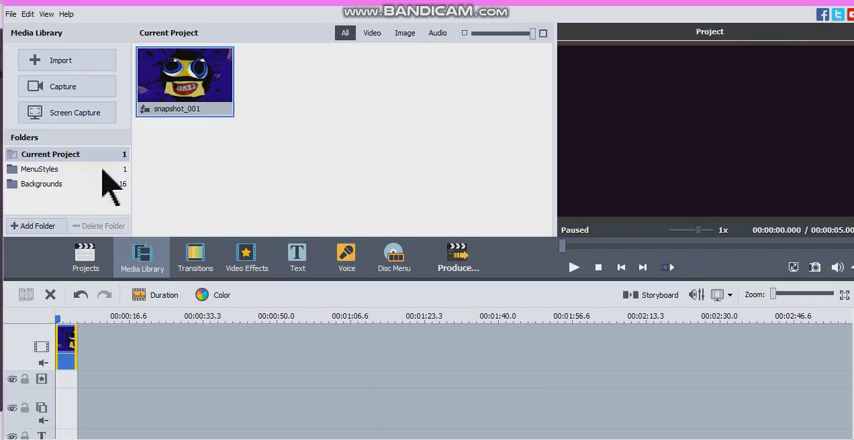
Step: Apply Color Exchange to the snapshot clip with Color 1 pale and Color 2 black
{"action": "left_click", "coordinate": [246, 257]}
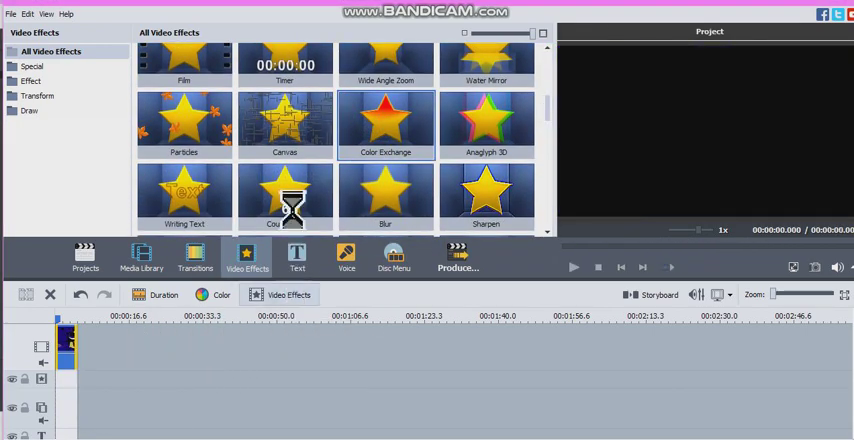
{"action": "double_click", "coordinate": [385, 120]}
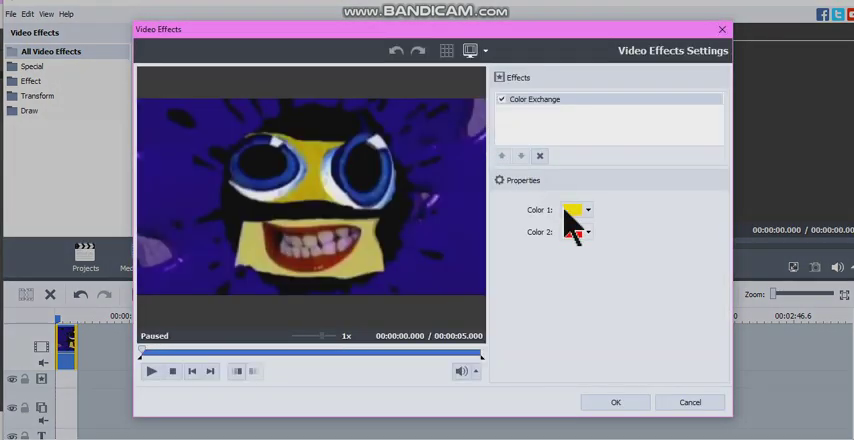
{"action": "left_click", "coordinate": [573, 231]}
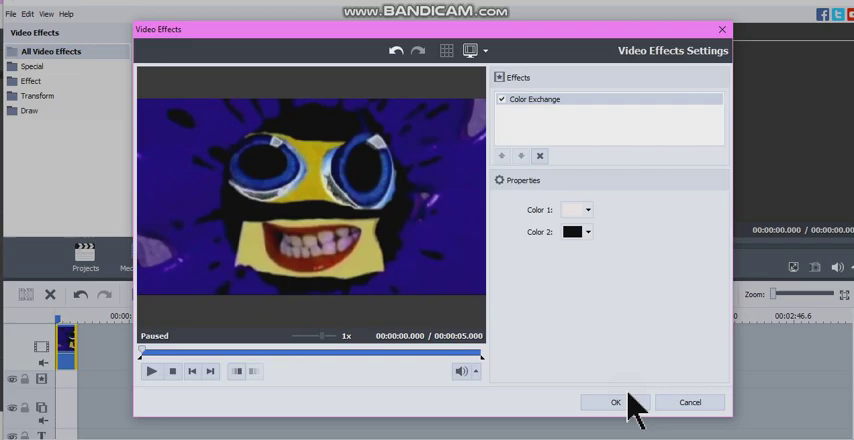
{"action": "left_click", "coordinate": [616, 402]}
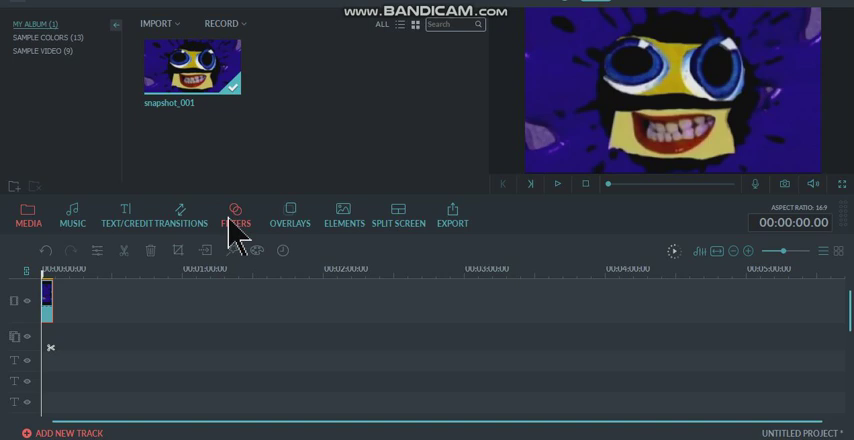
Step: Browse Filmora's filters, then drag the clip's Brightness slider down to -100
{"action": "left_click", "coordinate": [235, 217]}
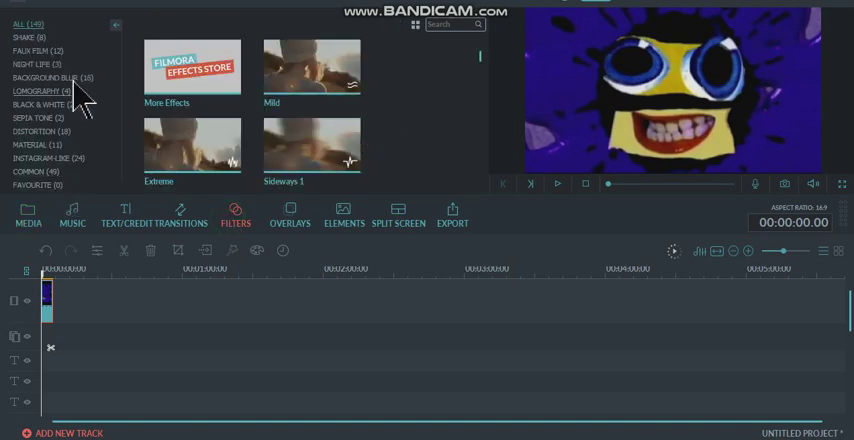
{"action": "scroll", "scroll_direction": "down", "scroll_amount": 3}
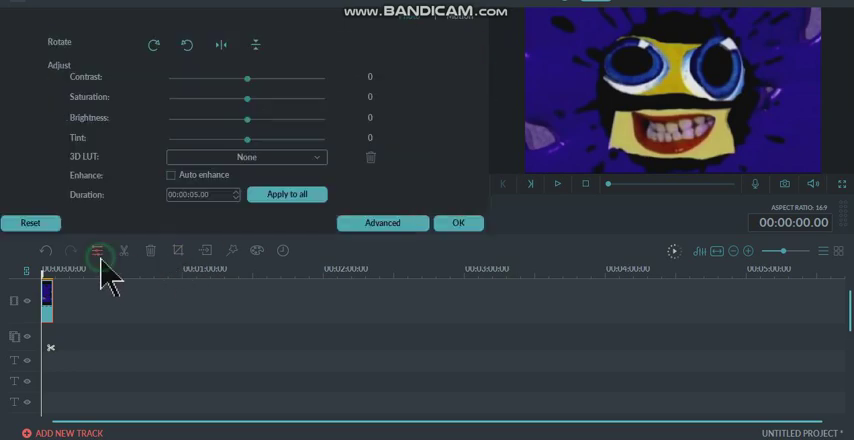
{"action": "left_click_drag", "start_coordinate": [247, 118], "coordinate": [170, 118]}
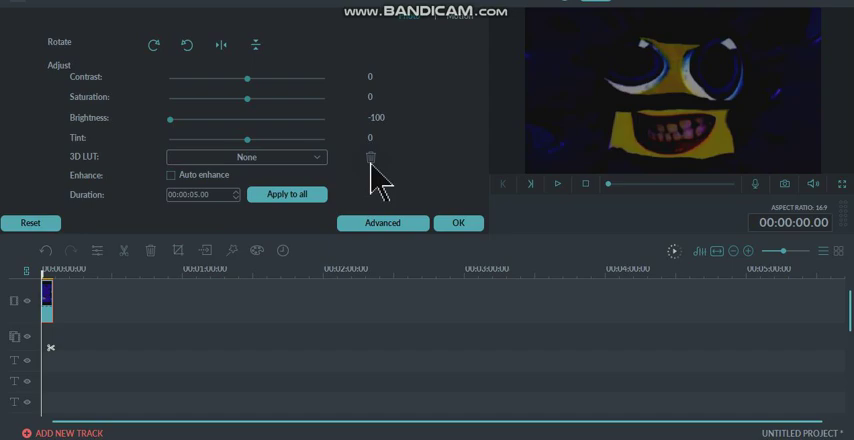
{"action": "left_click", "coordinate": [235, 213]}
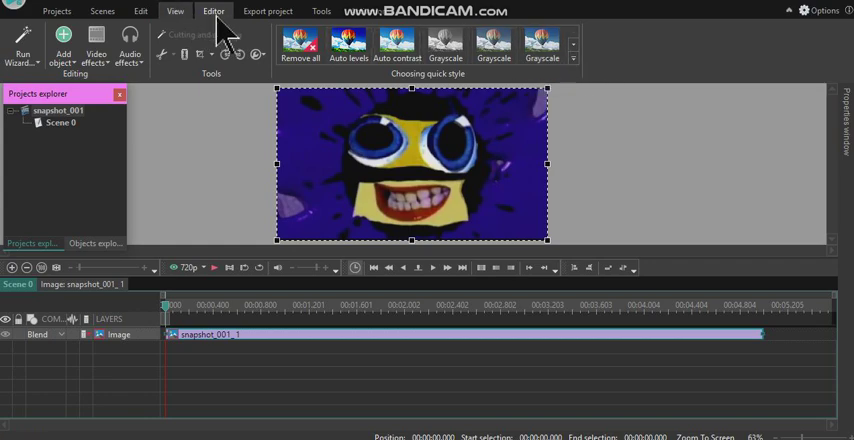
Step: Add a VSDC video effect set to the snapshot's whole parent duration
{"action": "left_click", "coordinate": [63, 48]}
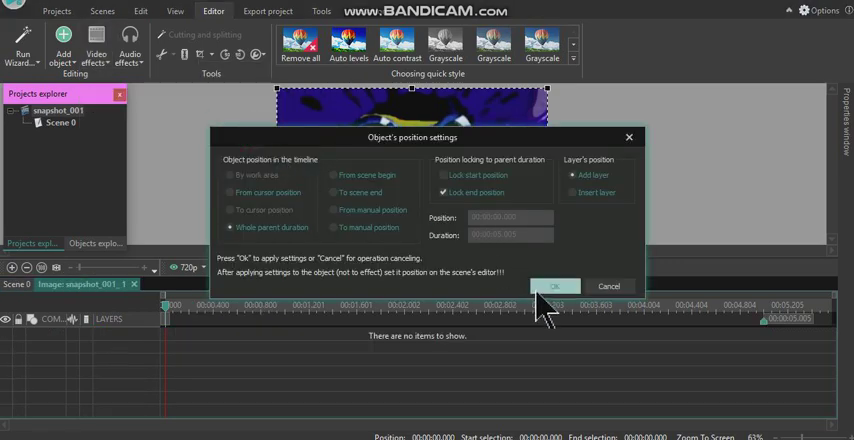
{"action": "left_click", "coordinate": [555, 287]}
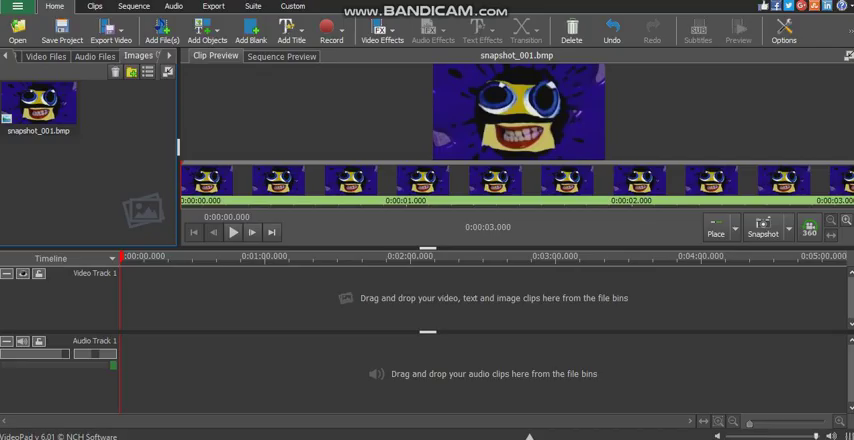
Step: Add a Color Curves effect and drag the curve's top-right point down into an arch
{"action": "left_click", "coordinate": [381, 30]}
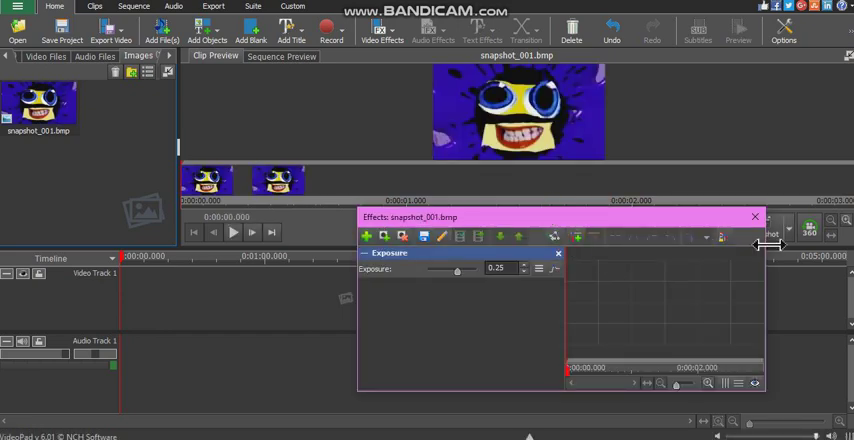
{"action": "left_click", "coordinate": [381, 30]}
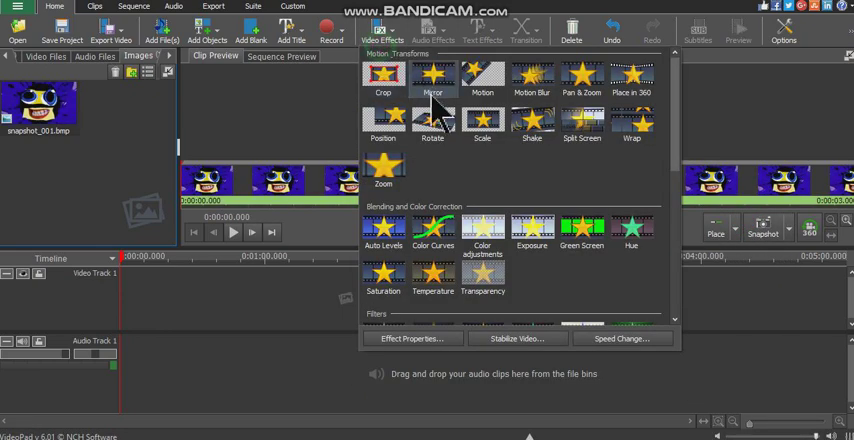
{"action": "mouse_move", "coordinate": [631, 240]}
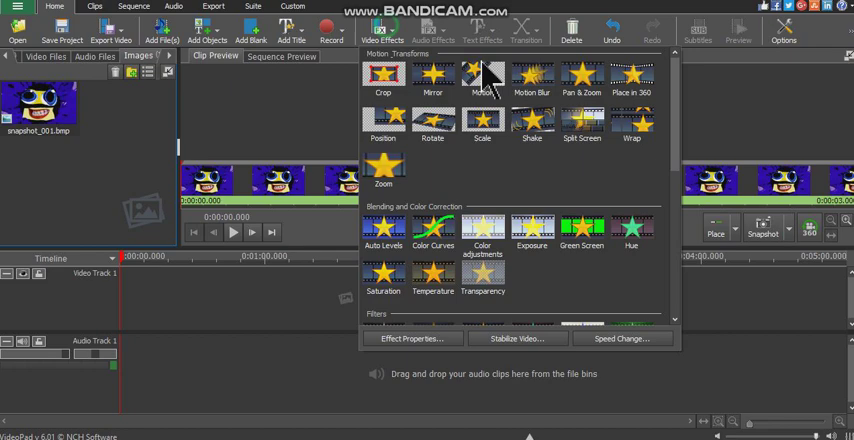
{"action": "left_click", "coordinate": [483, 75]}
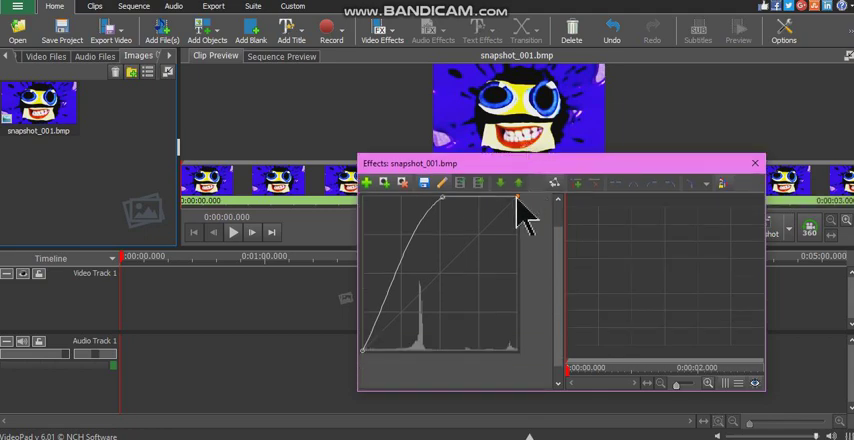
{"action": "left_click_drag", "start_coordinate": [510, 205], "coordinate": [510, 320]}
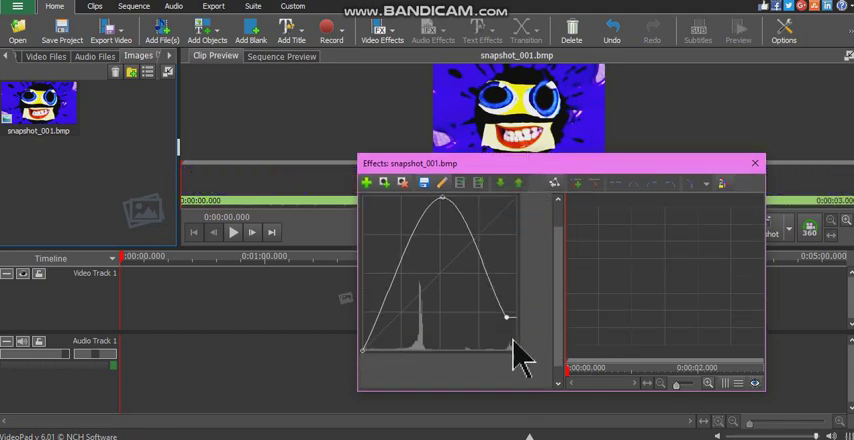